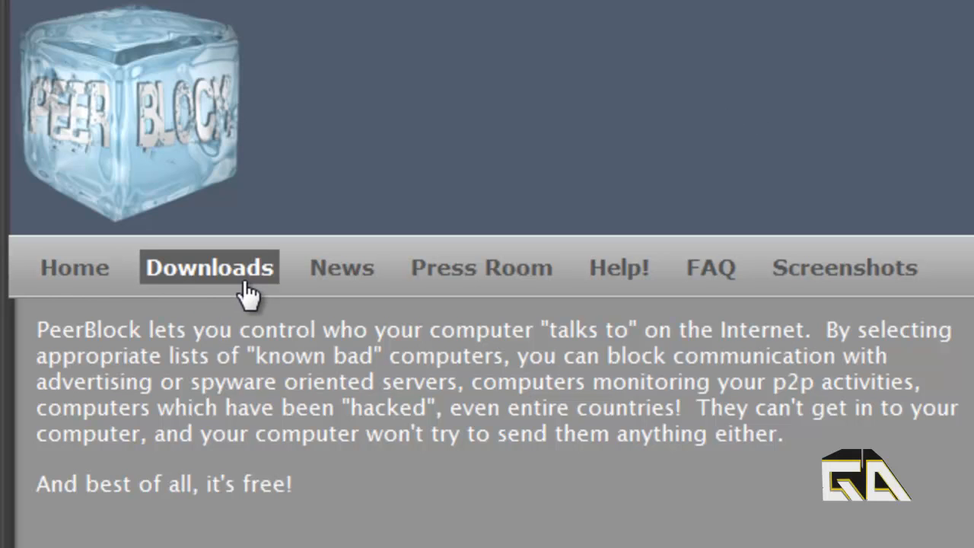
Step: Go to the PeerBlock website's Downloads page listing stable release PeerBlock 1.1
left_click(209, 267)
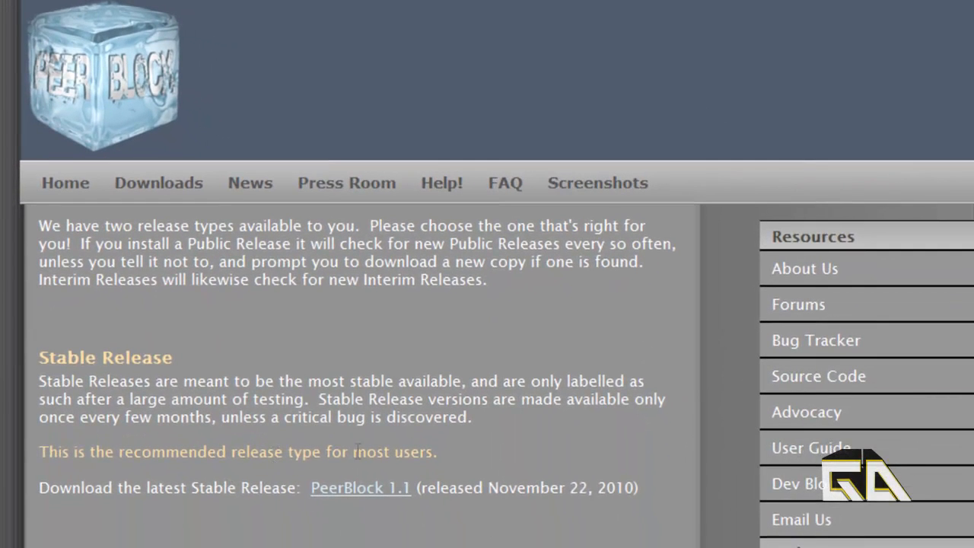
mouse_move(516, 494)
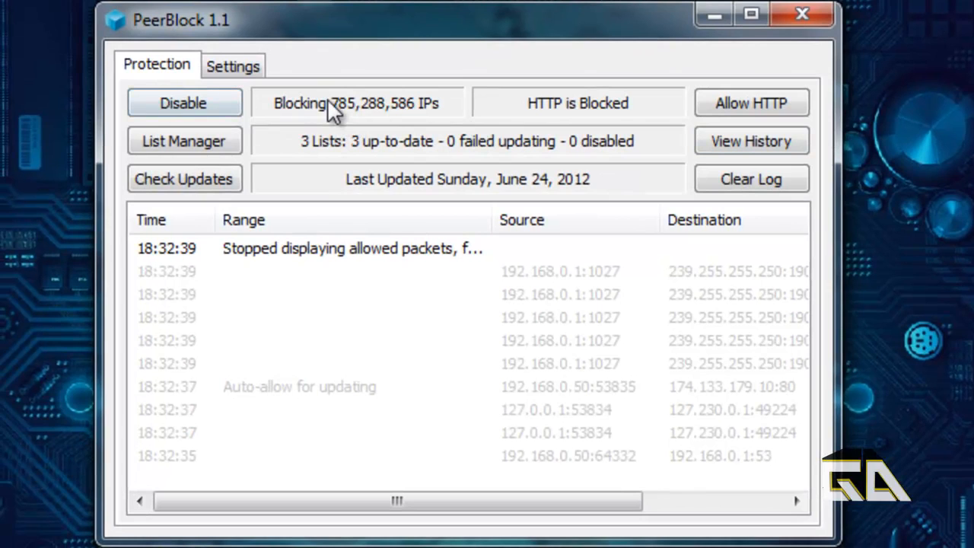
mouse_move(498, 114)
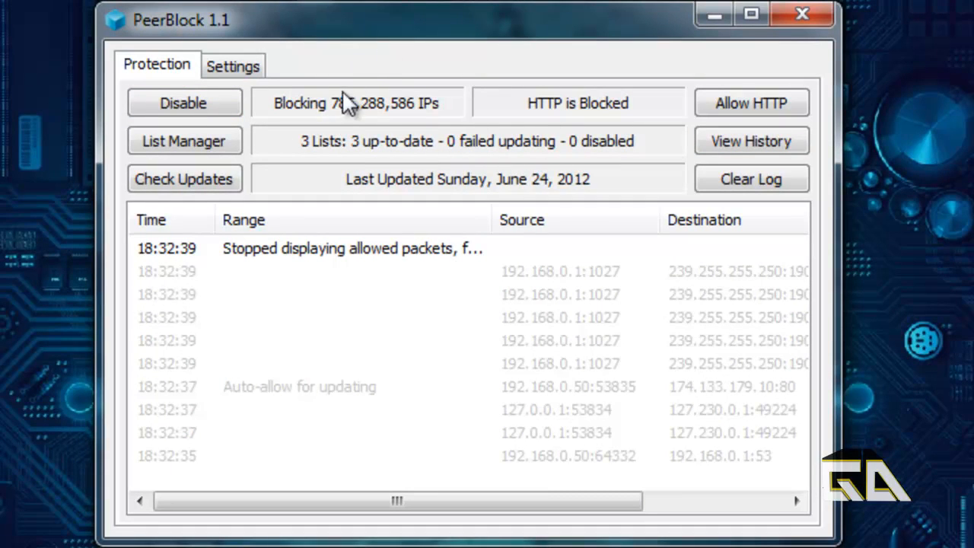
mouse_move(372, 126)
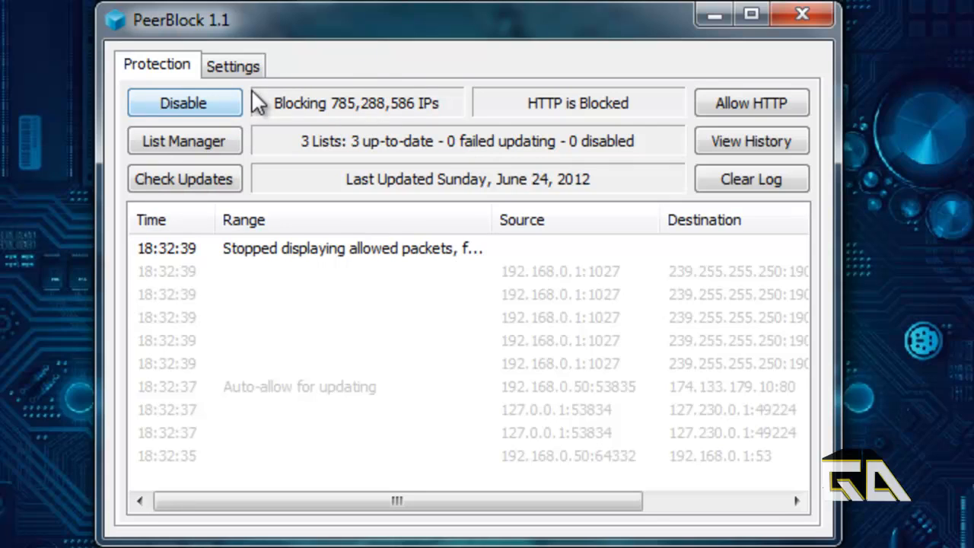
Step: Turn PeerBlock's IP blocking protection off with Disable, then back on with Enable
left_click(183, 103)
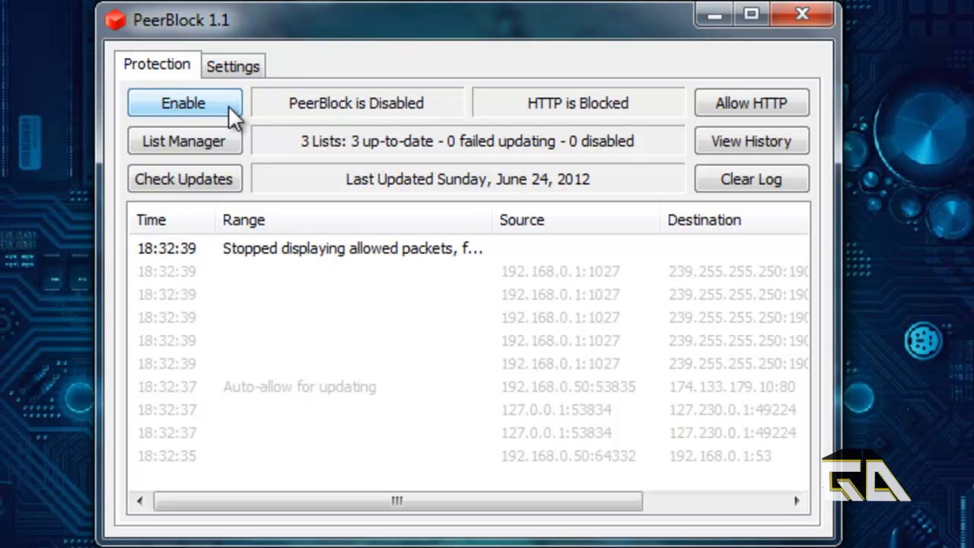
left_click(184, 141)
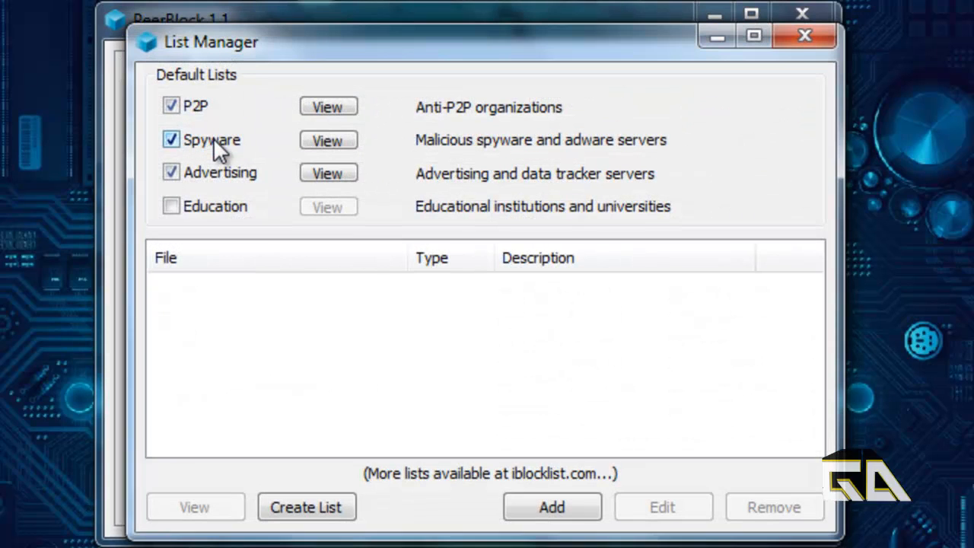
Step: Toggle the P2P list off and back on, then browse its address ranges and close the list
left_click(171, 139)
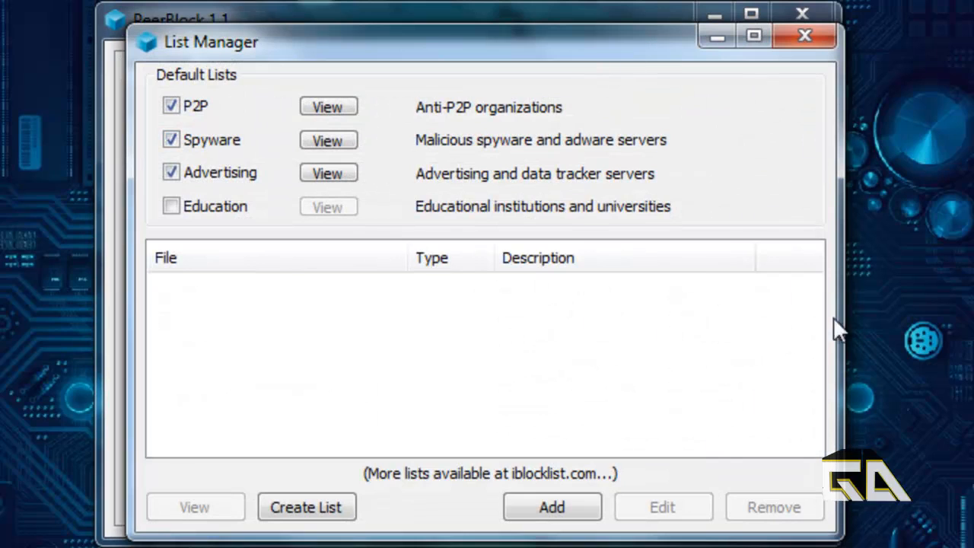
mouse_move(407, 239)
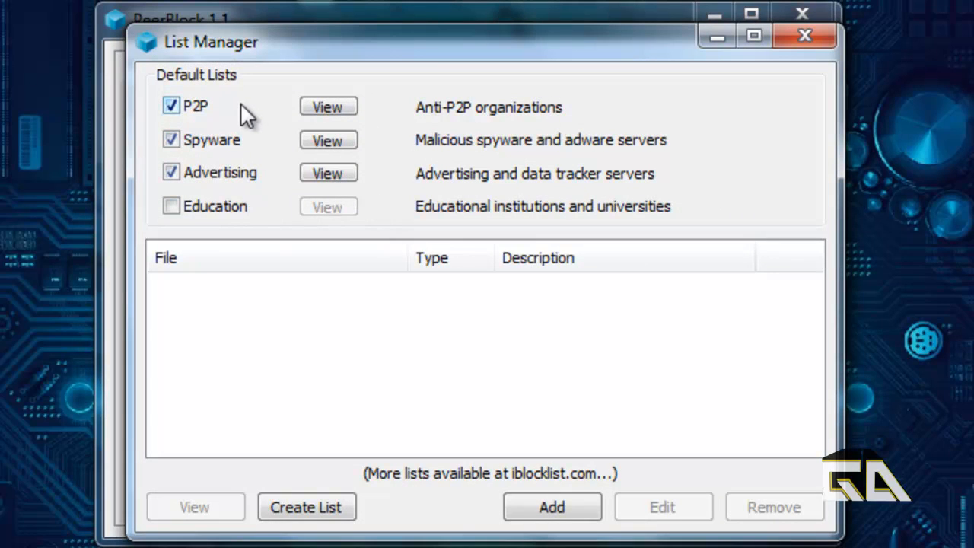
left_click(171, 106)
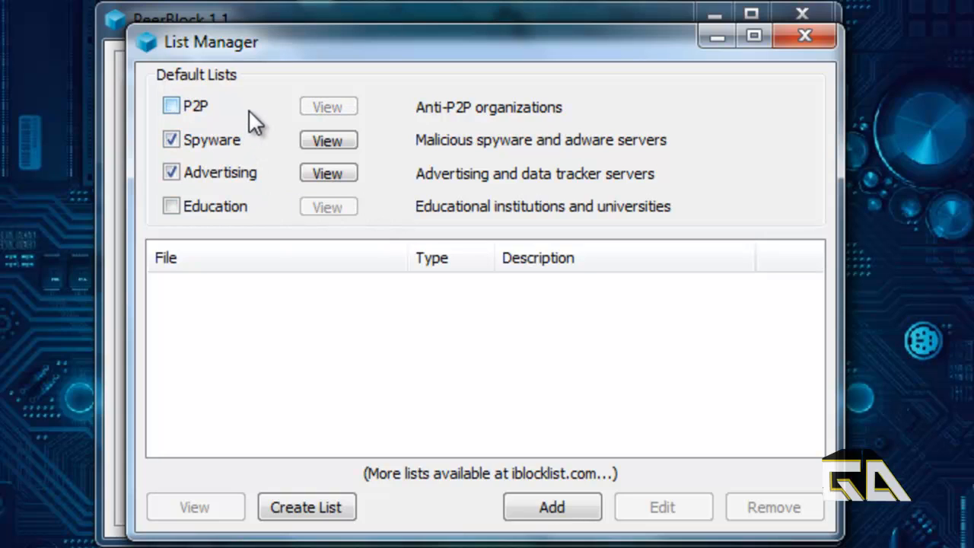
left_click(170, 106)
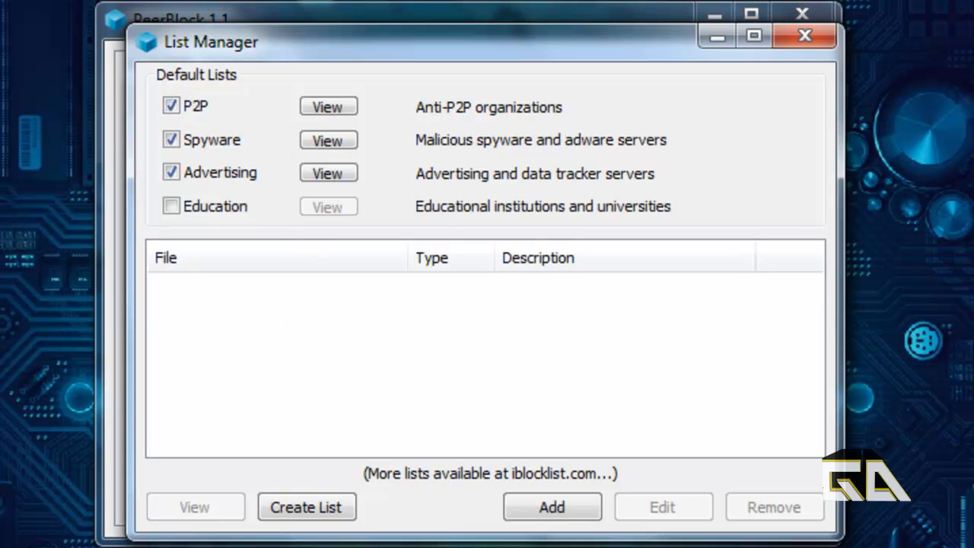
mouse_move(328, 106)
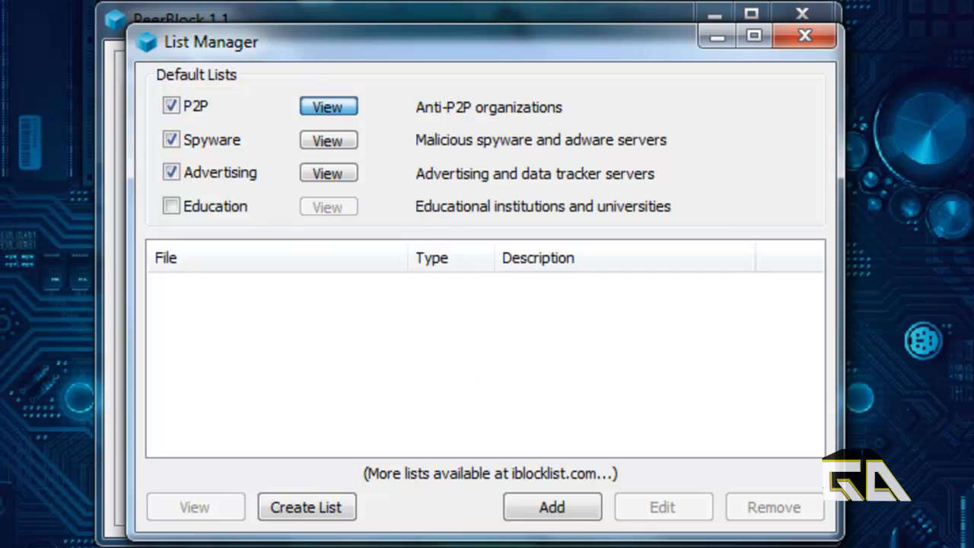
mouse_move(494, 192)
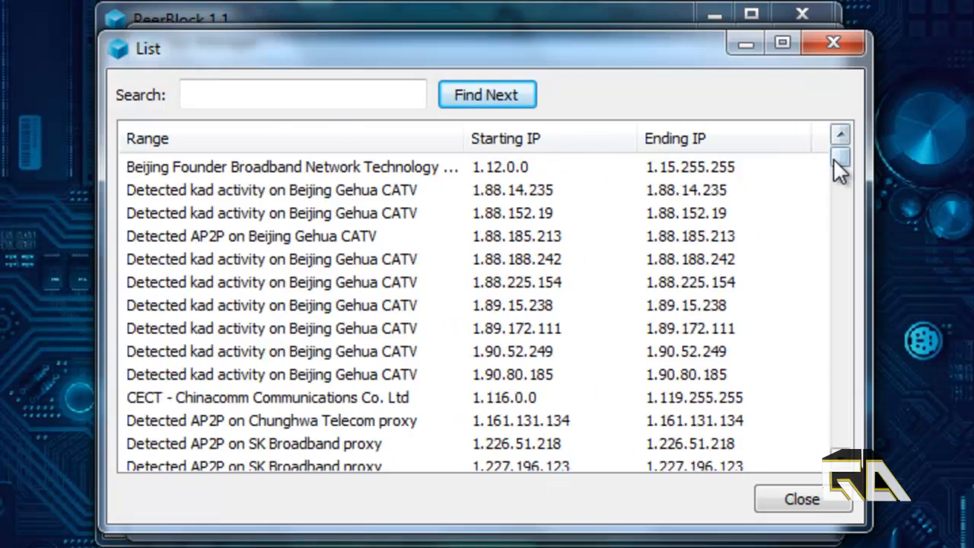
left_click_drag(840, 168, 840, 206)
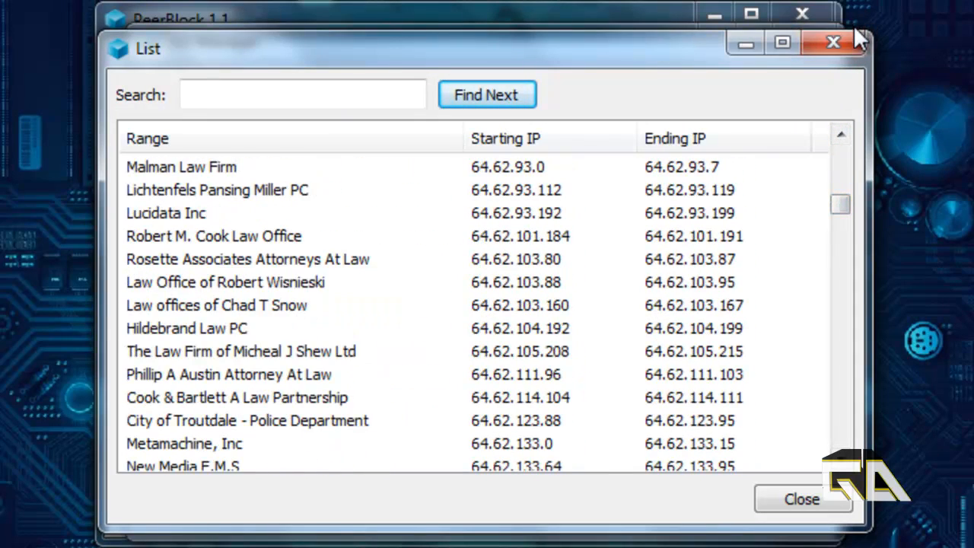
left_click(800, 498)
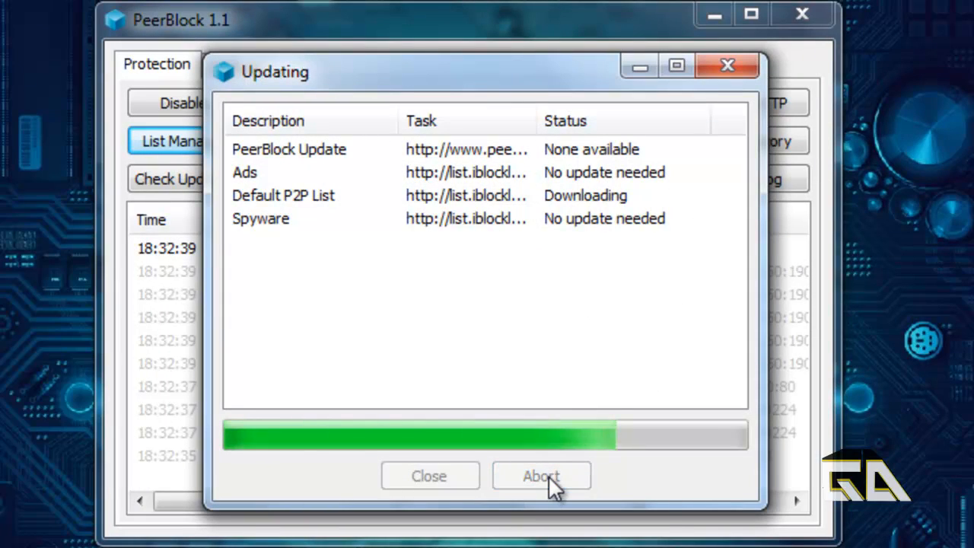
Step: Abort the Default P2P List download and close the Updating window
left_click(541, 475)
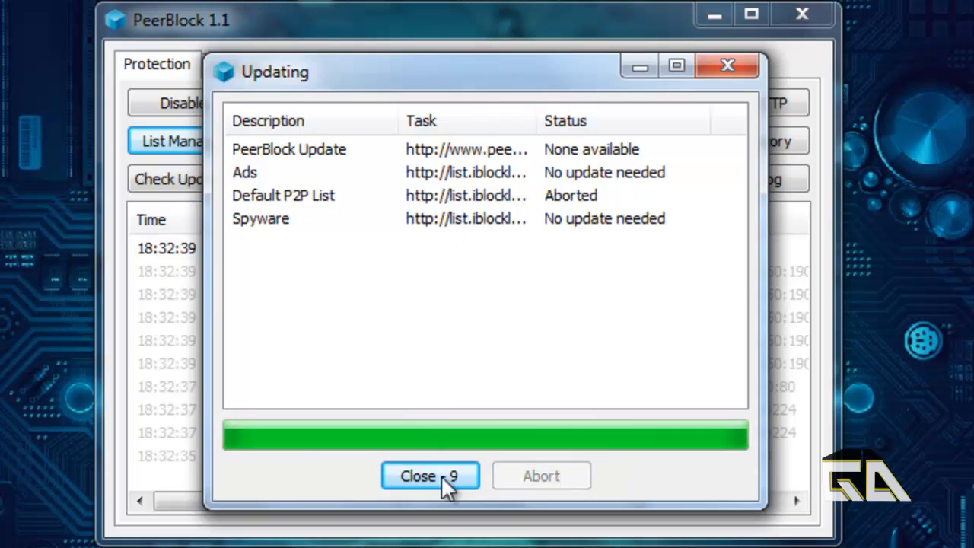
left_click(430, 475)
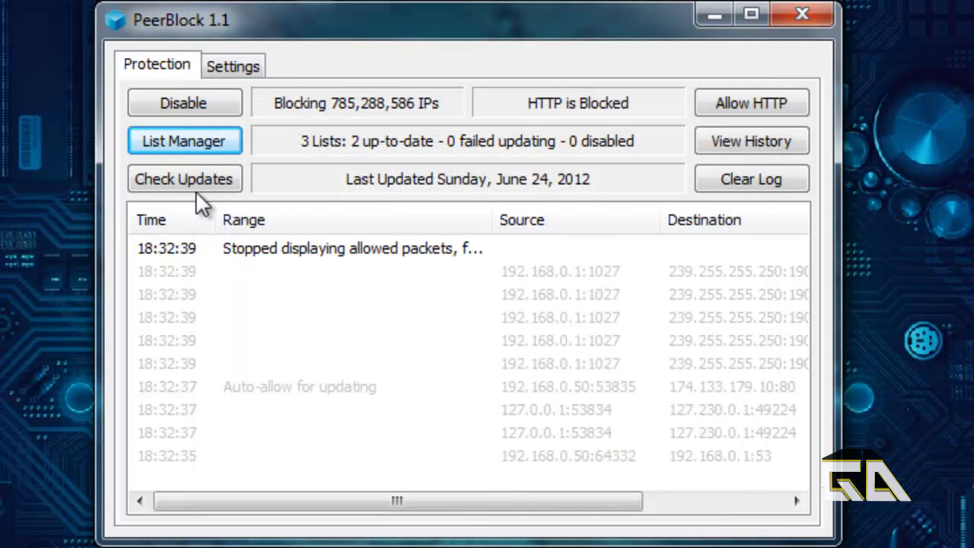
mouse_move(868, 46)
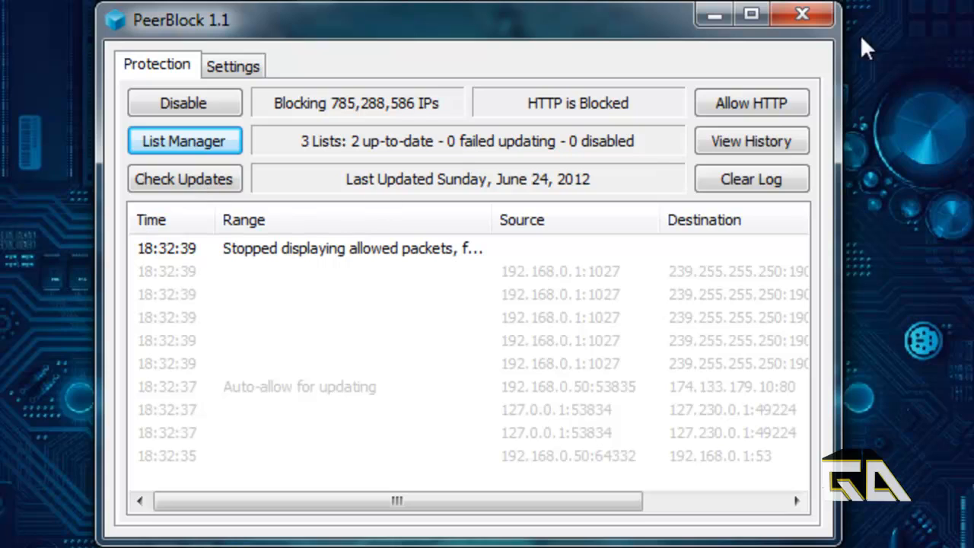
mouse_move(779, 121)
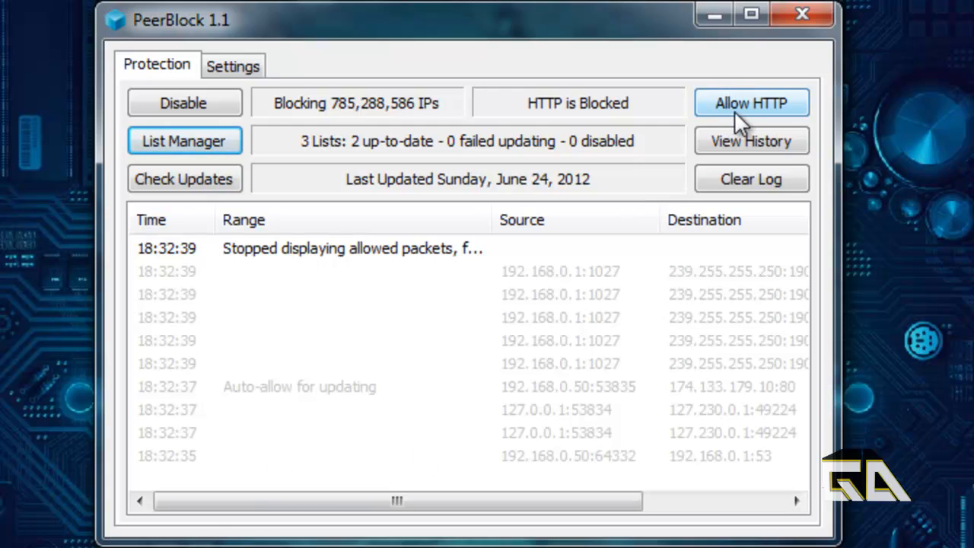
Step: Allow HTTP, block it again, then view and close the connection history
left_click(751, 103)
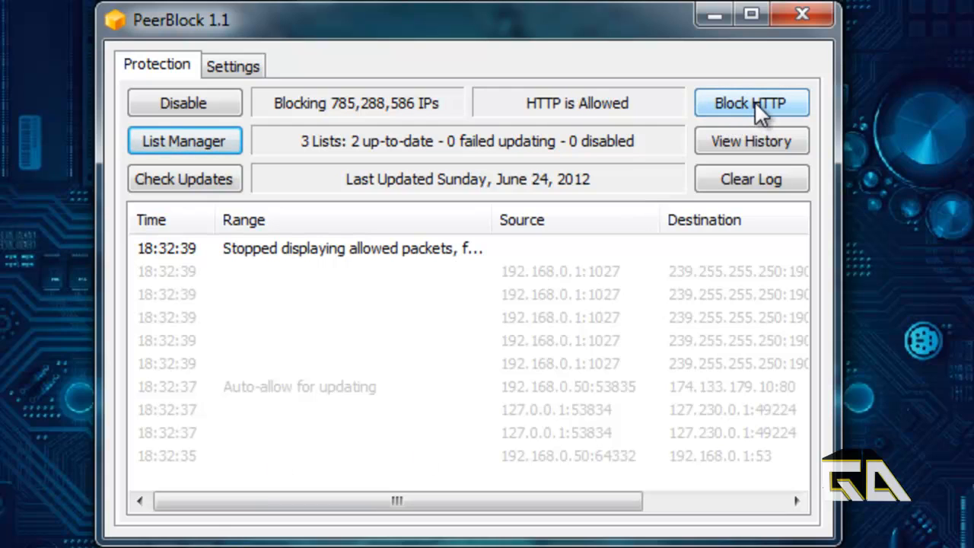
left_click(751, 102)
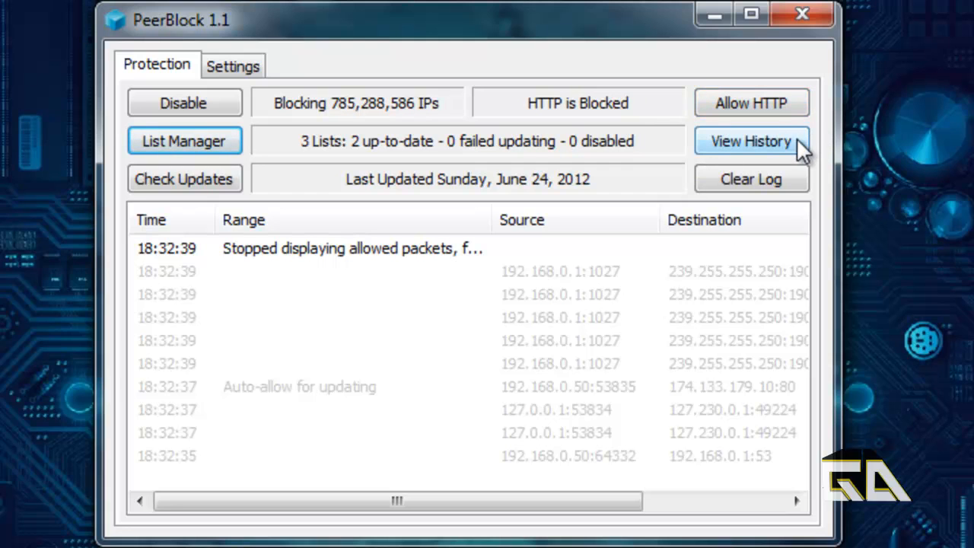
left_click(750, 140)
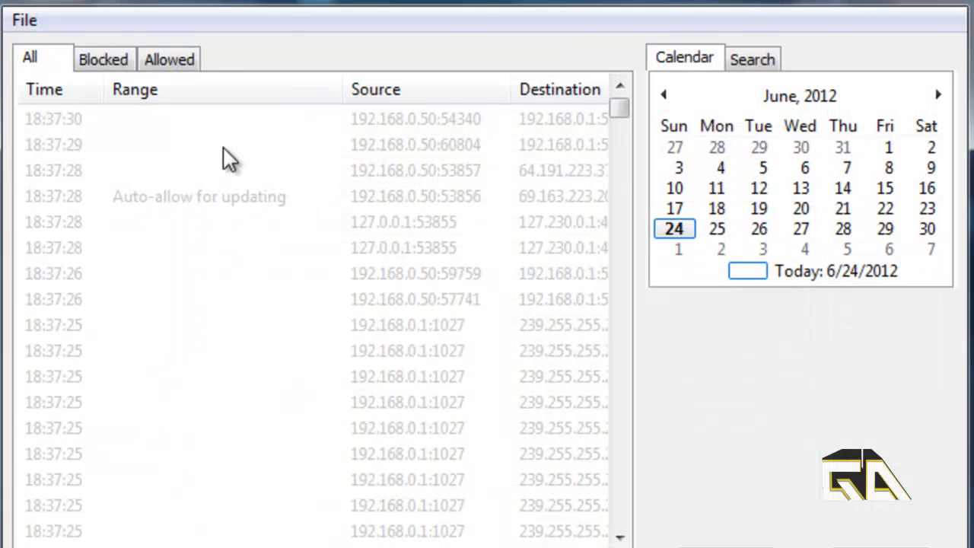
left_click(103, 58)
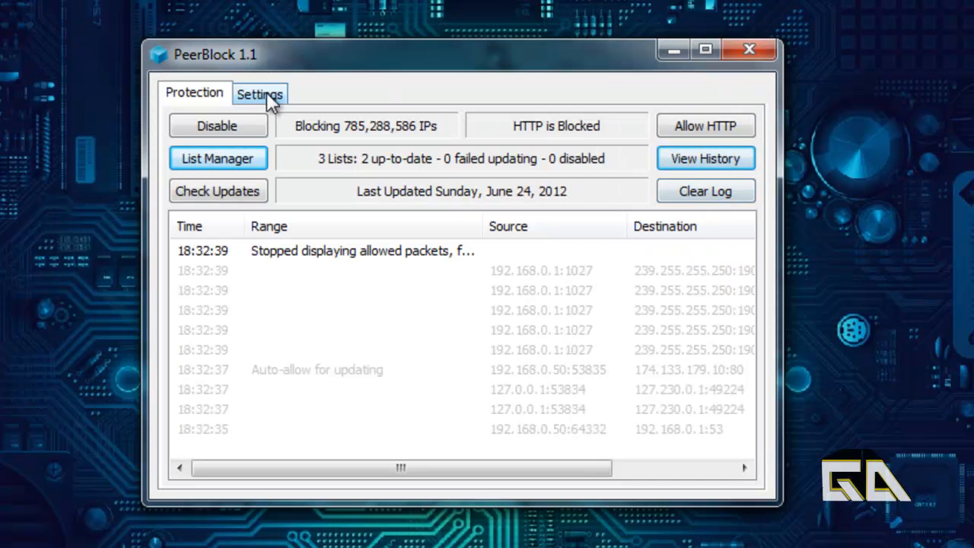
left_click(259, 94)
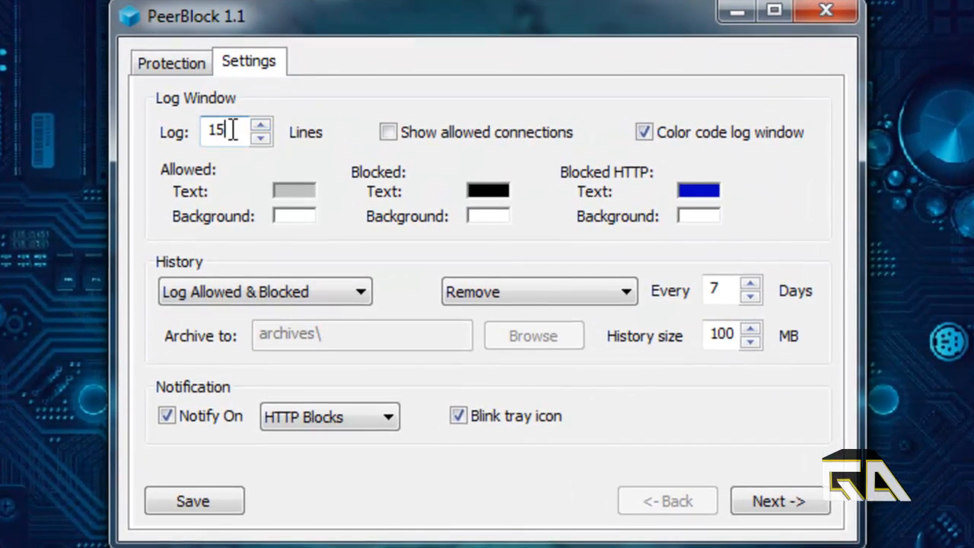
mouse_move(171, 63)
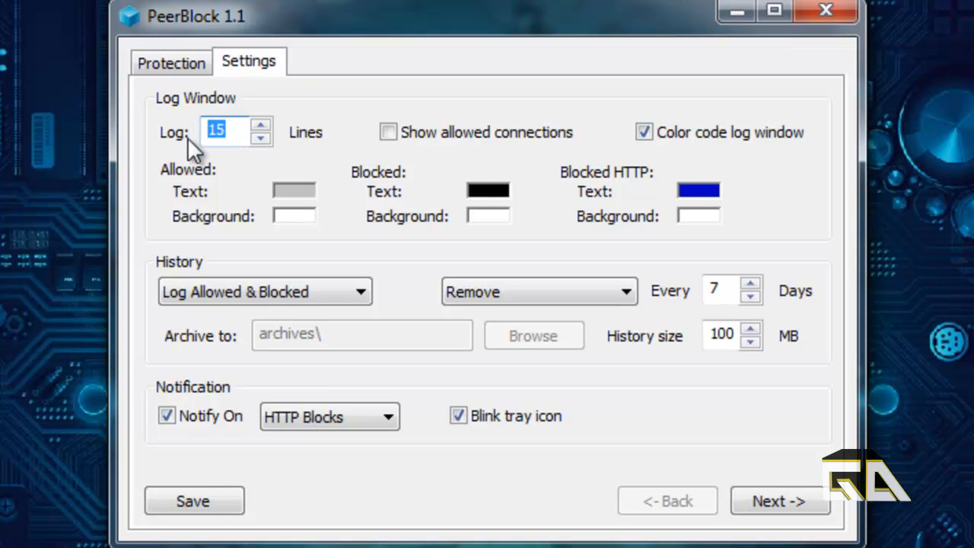
mouse_move(220, 59)
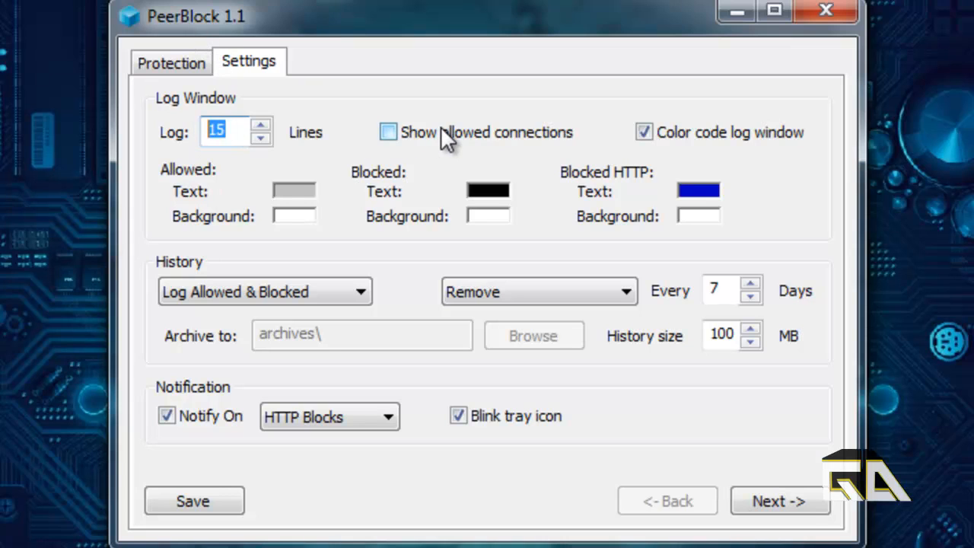
left_click(171, 62)
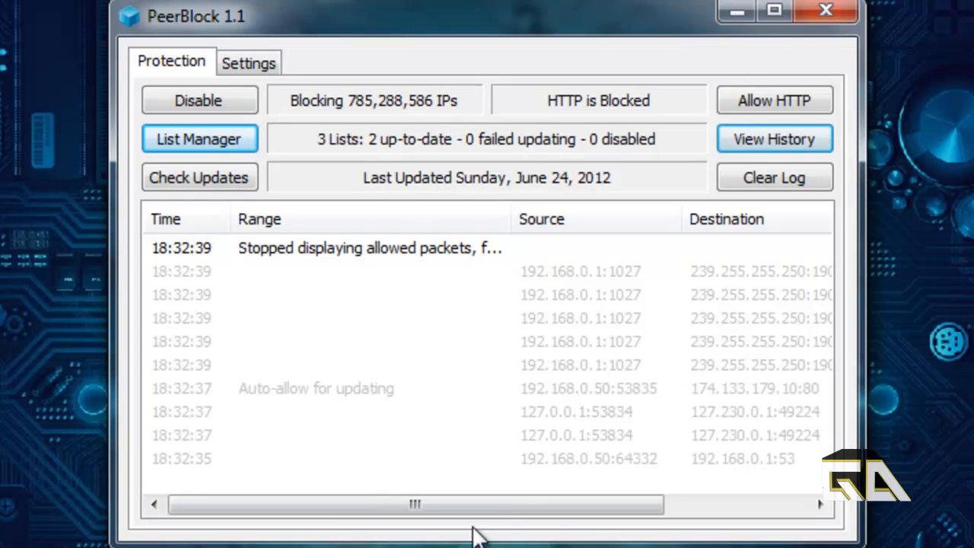
left_click(249, 62)
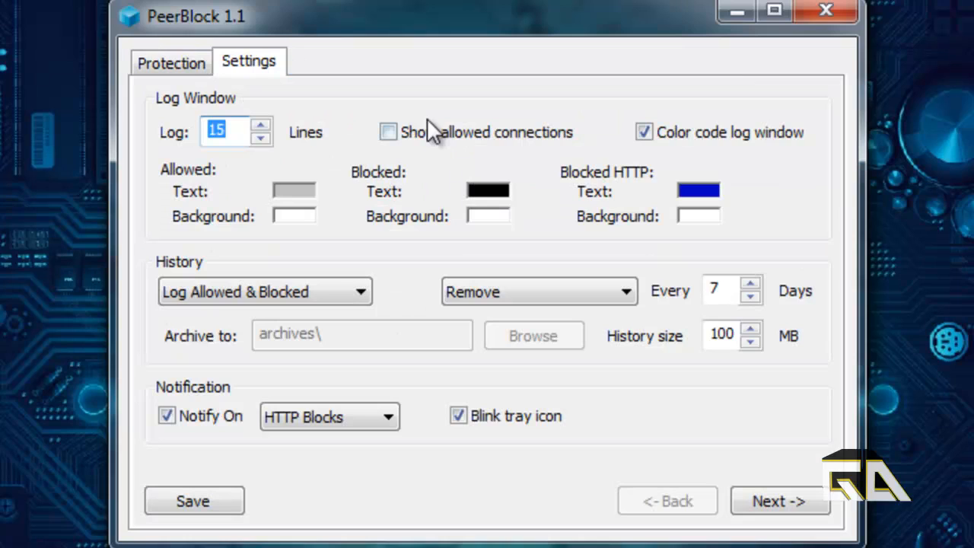
mouse_move(418, 171)
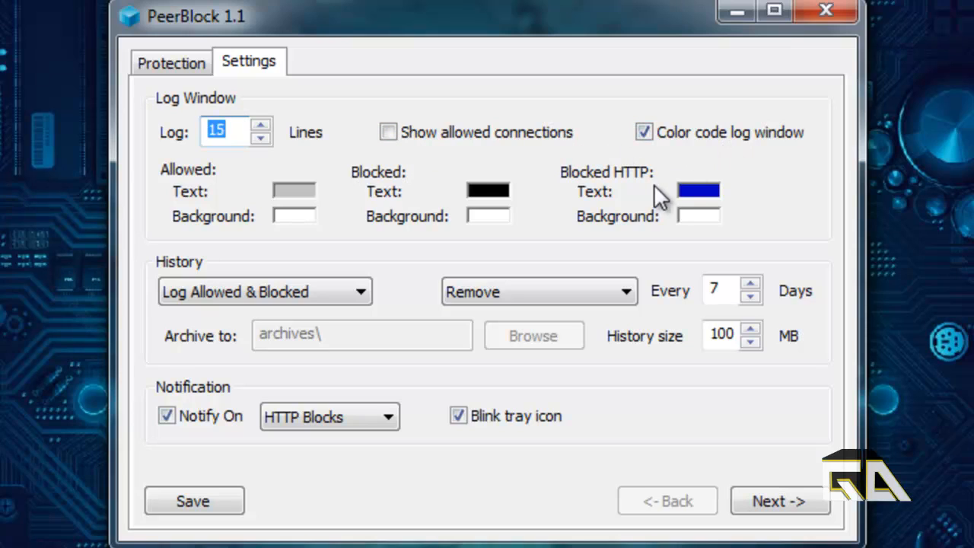
mouse_move(437, 358)
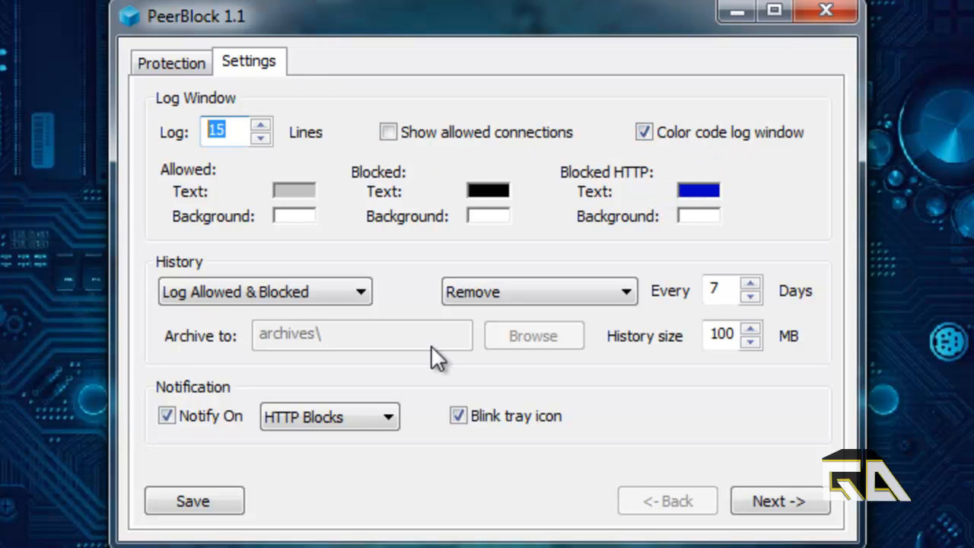
mouse_move(764, 458)
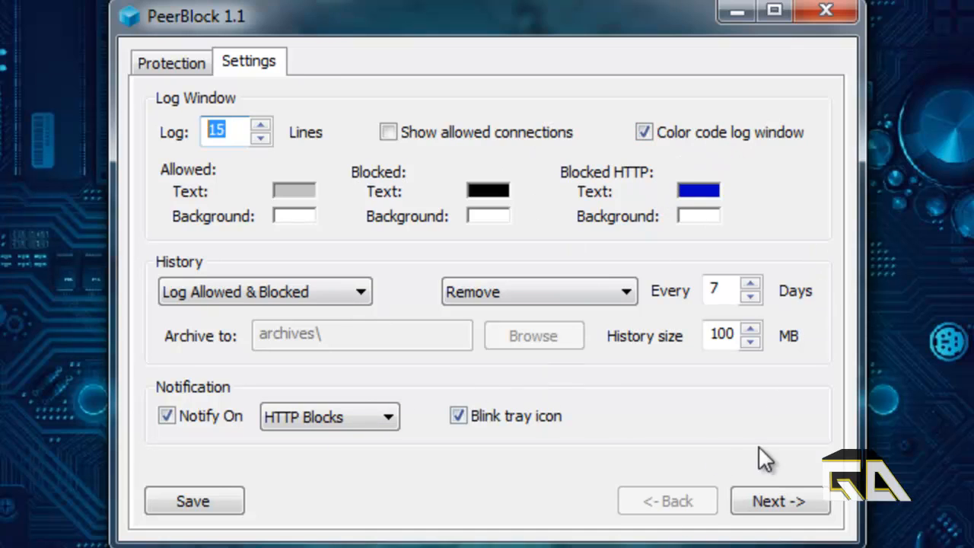
mouse_move(777, 501)
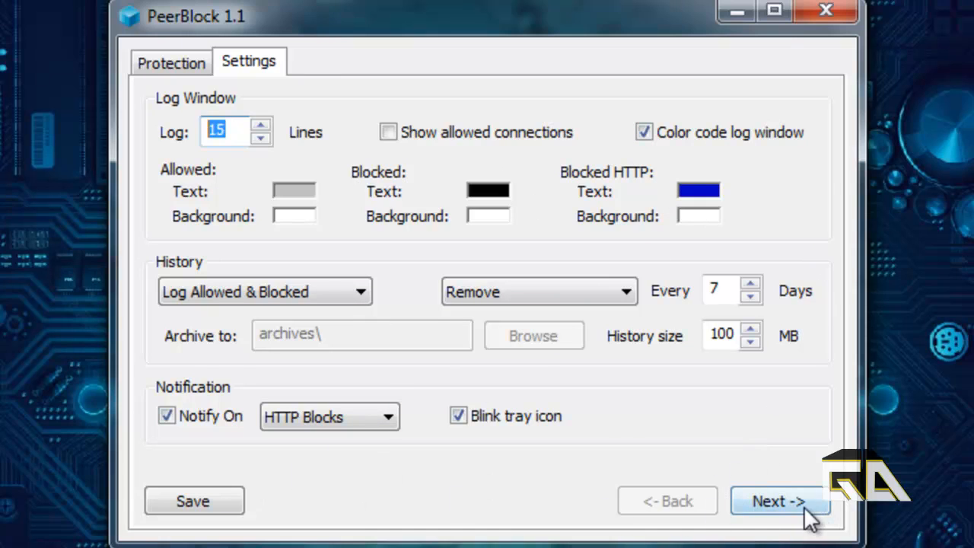
left_click(779, 501)
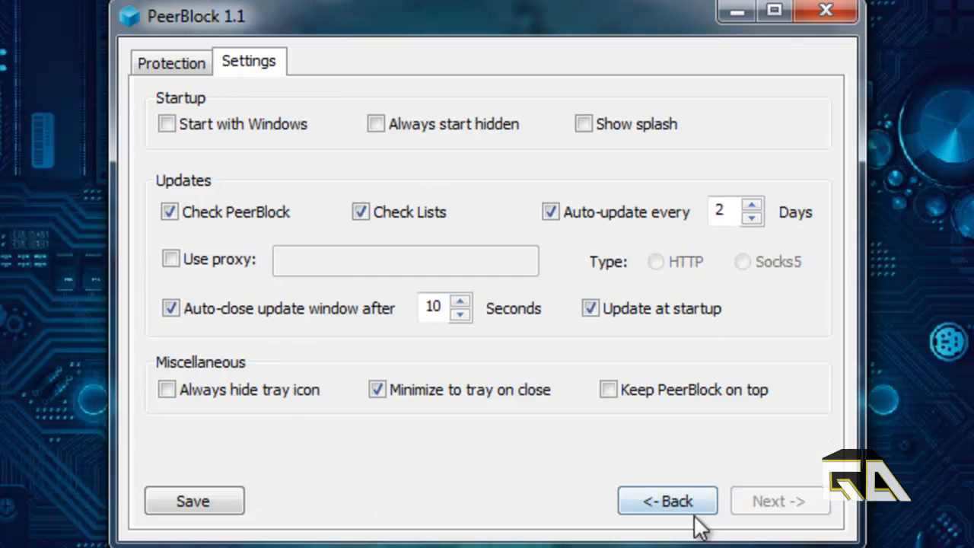
left_click(666, 500)
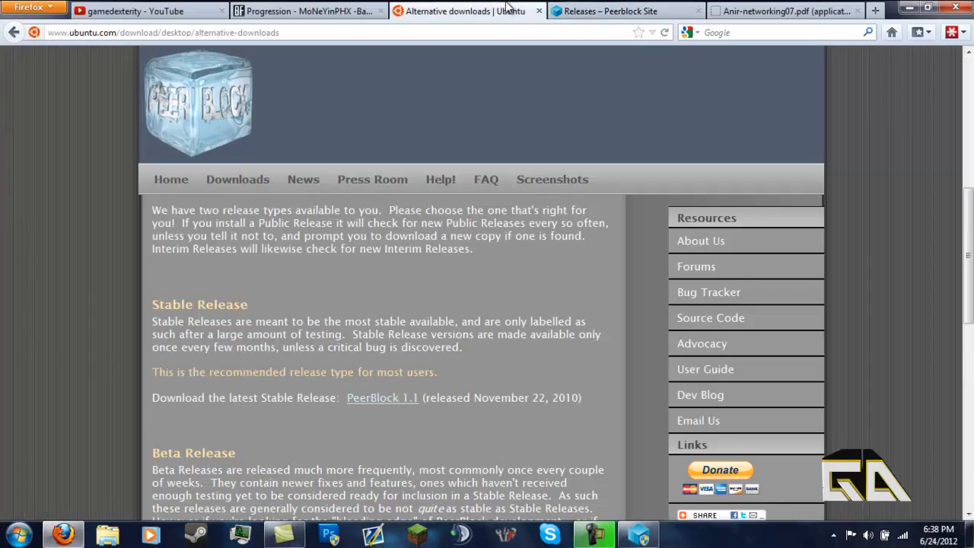
Step: Restore the Firefox Downloads window to a smaller size and move it toward mid-screen
scroll("down", 3)
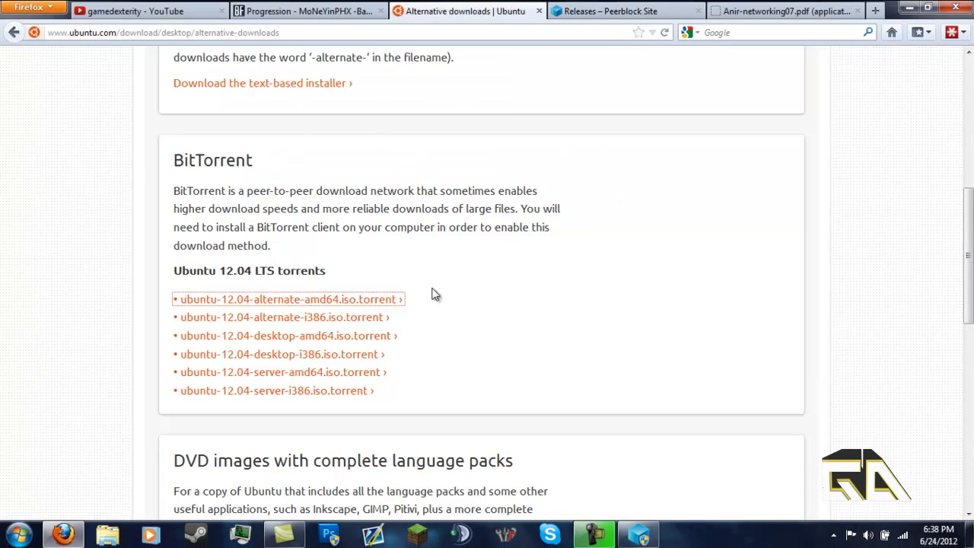
mouse_move(487, 261)
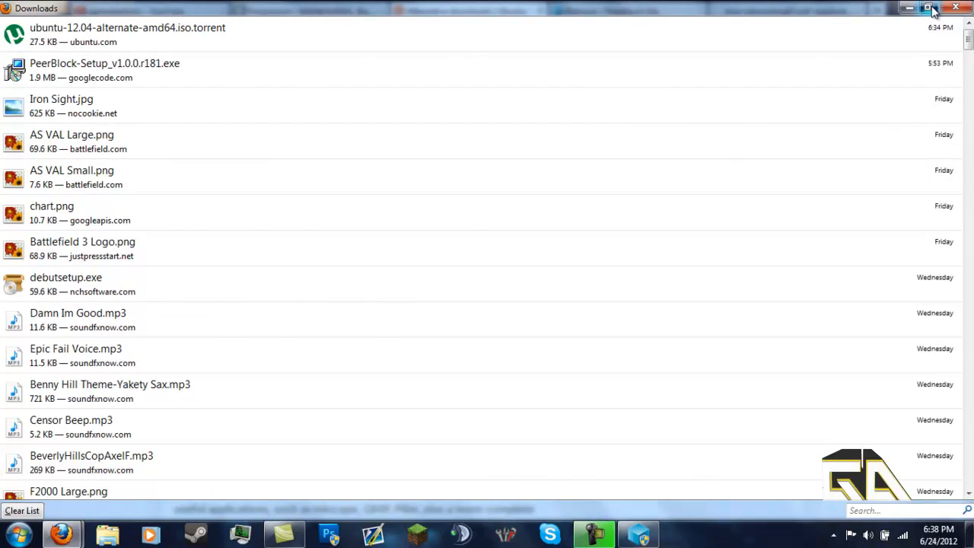
left_click(930, 8)
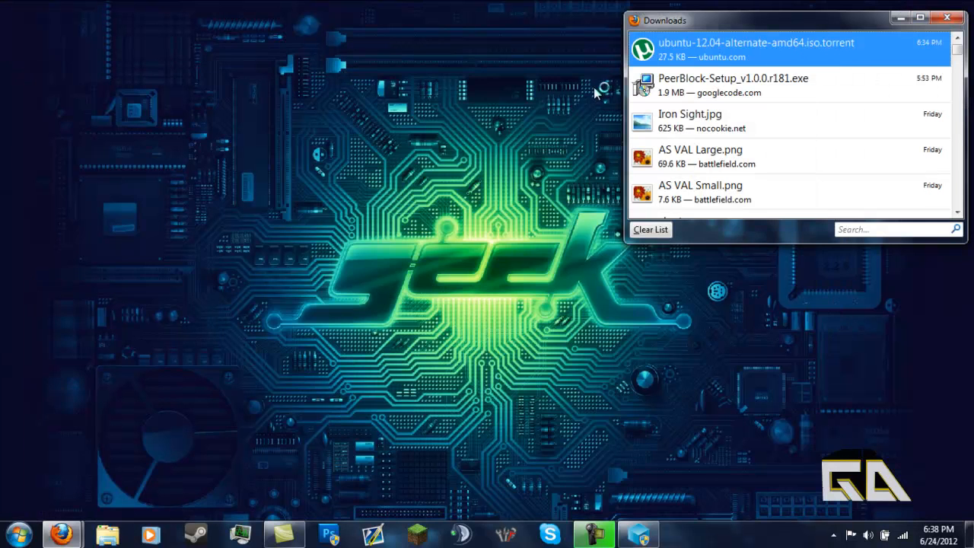
left_click_drag(664, 20, 492, 51)
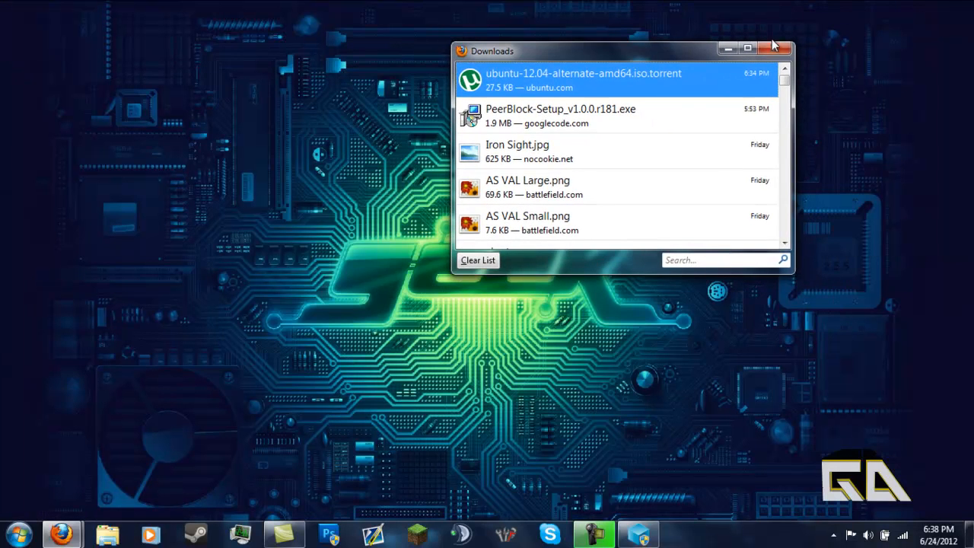
Step: Open the ubuntu-12.04-alternate-amd64.iso torrent, allow uTorrent through the firewall, and add it
left_click(775, 48)
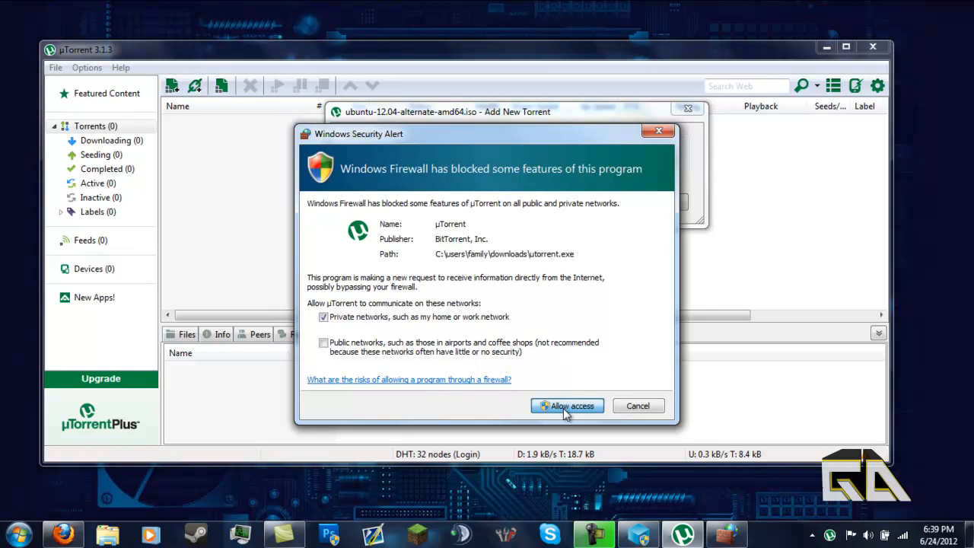
left_click(566, 405)
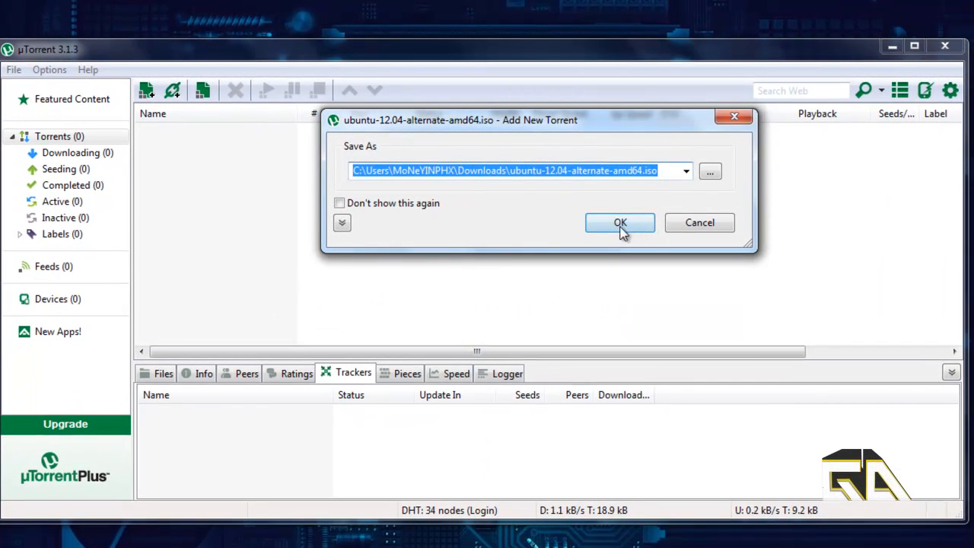
left_click(619, 222)
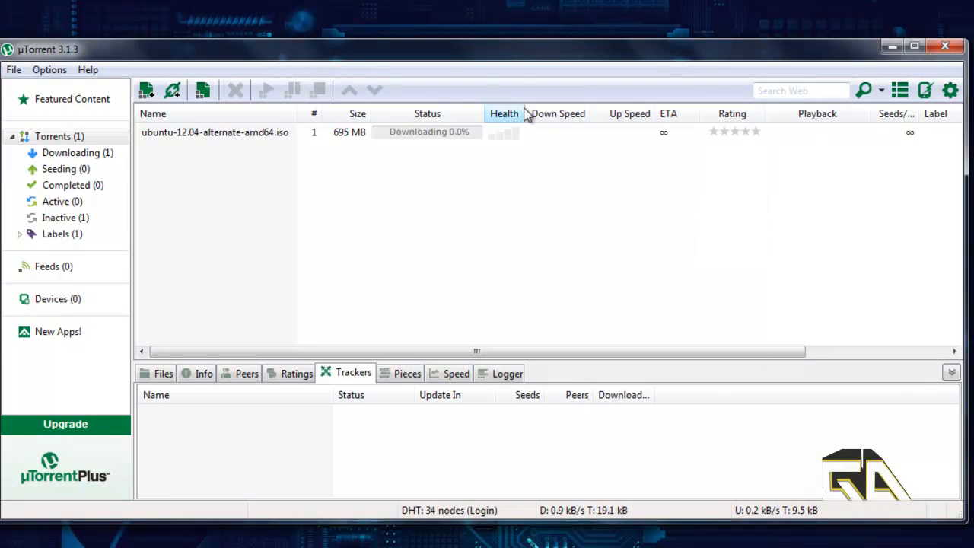
left_click(215, 132)
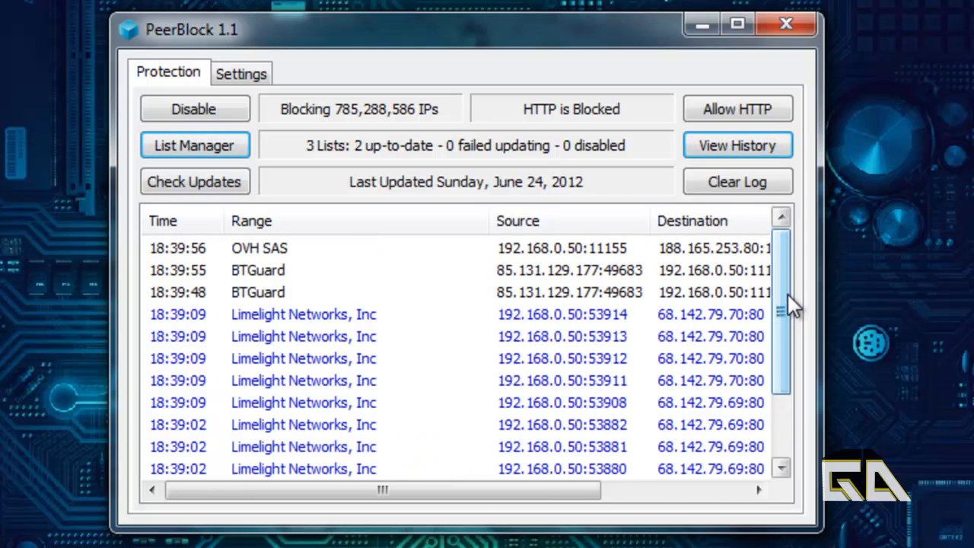
Step: Select the BTGuard and other blocked entries, scrolling through newly logged connections
left_click(258, 292)
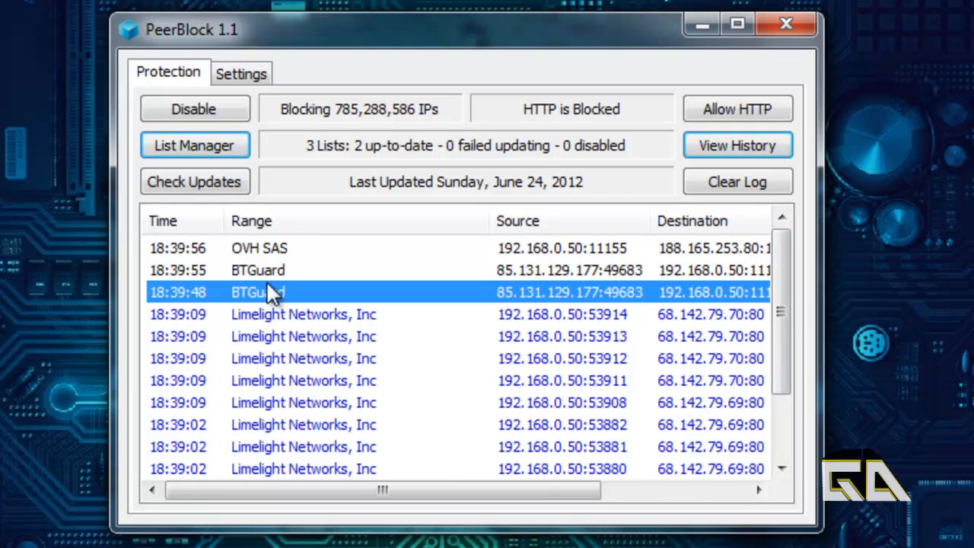
left_click(259, 248)
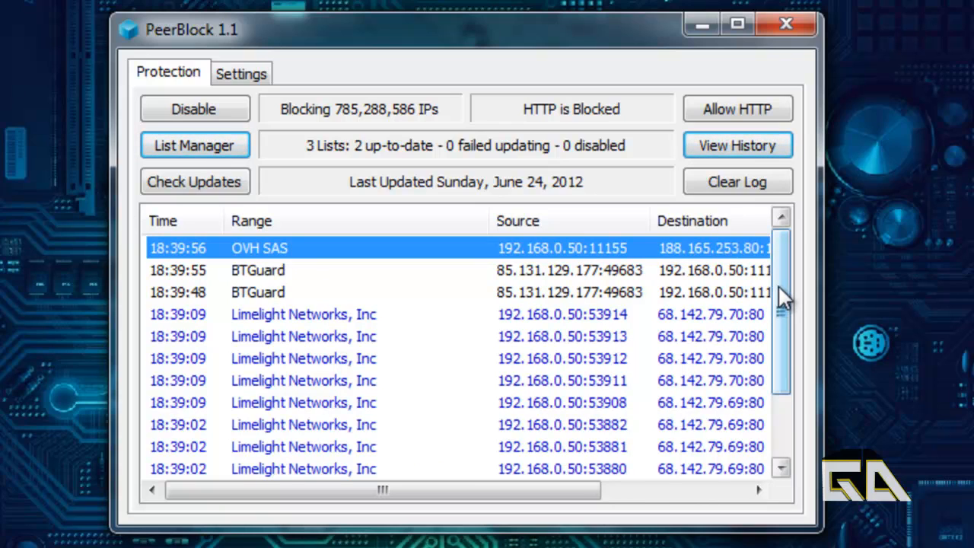
scroll("down", 3)
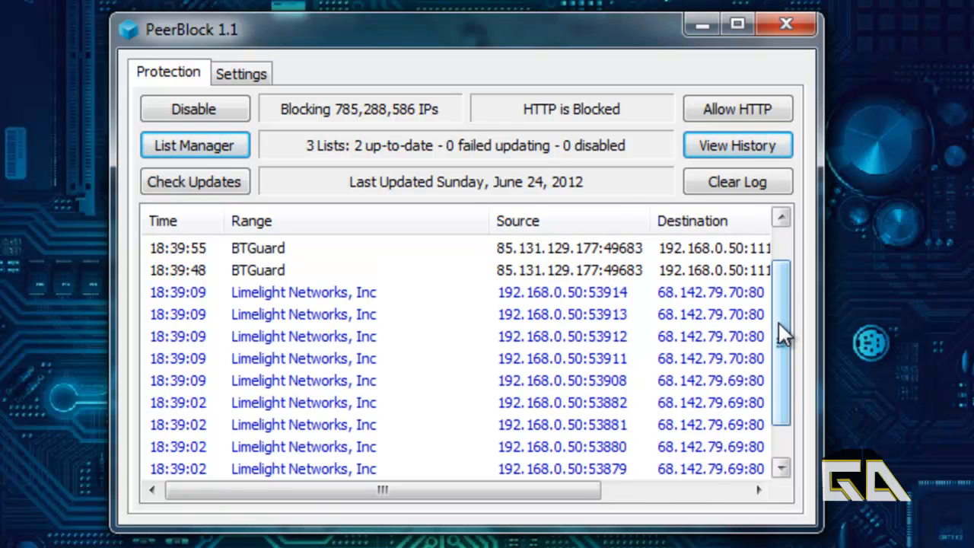
scroll("down", 3)
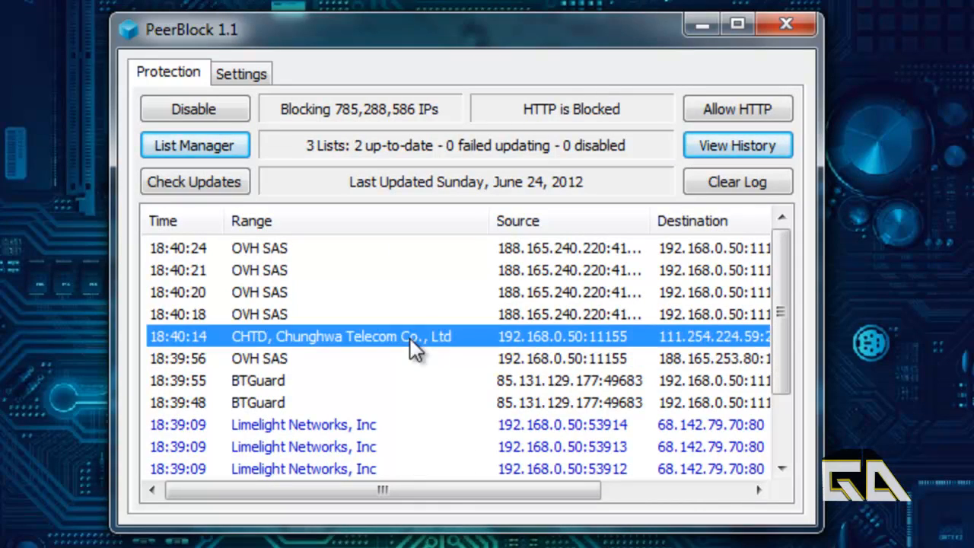
scroll("down", 3)
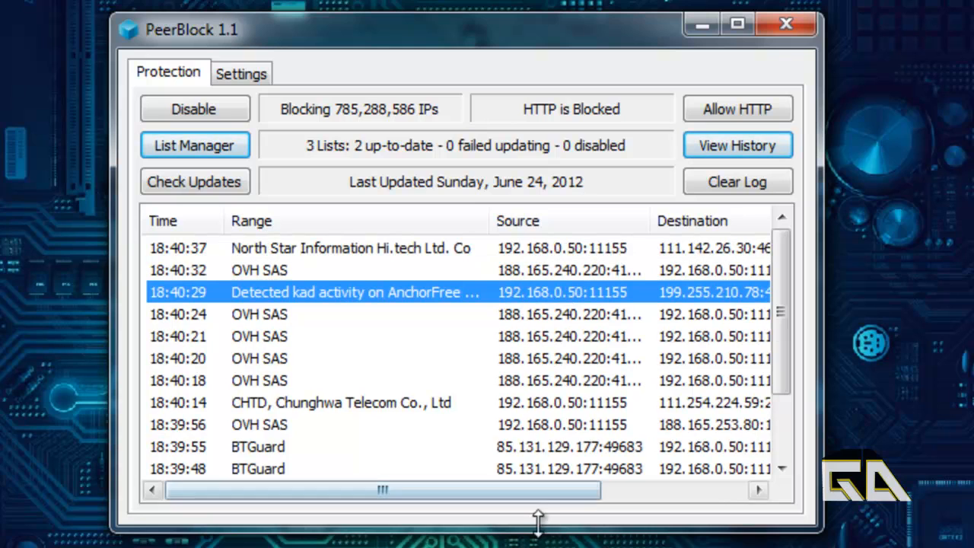
left_click(350, 248)
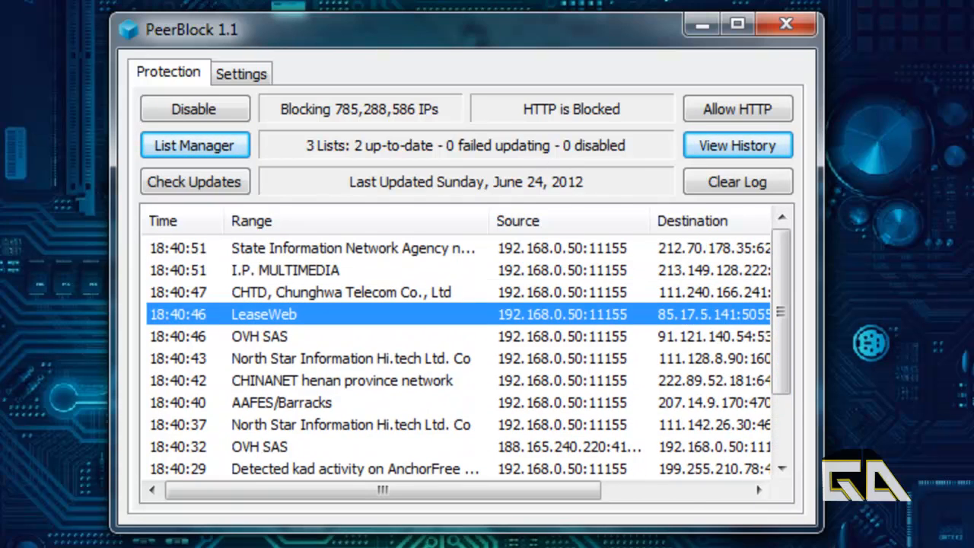
mouse_move(241, 74)
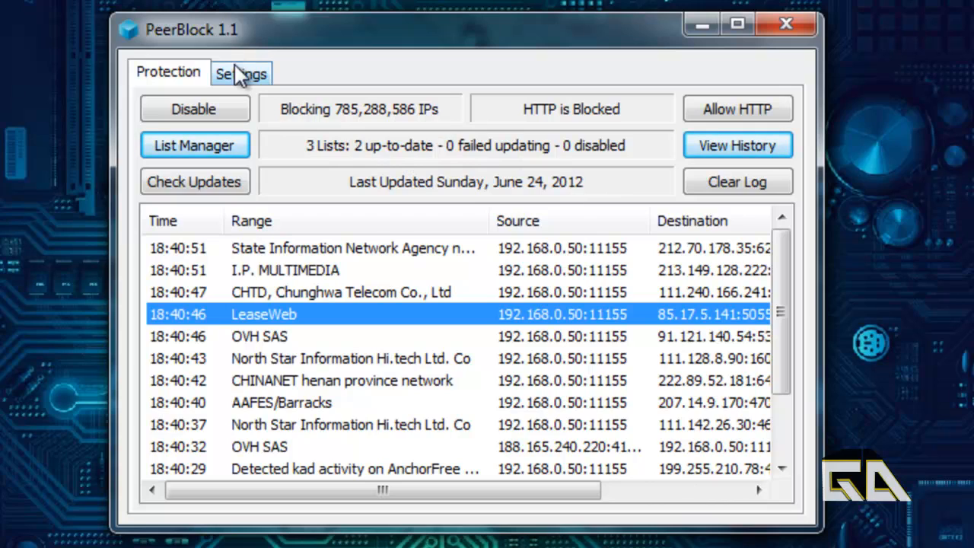
mouse_move(241, 84)
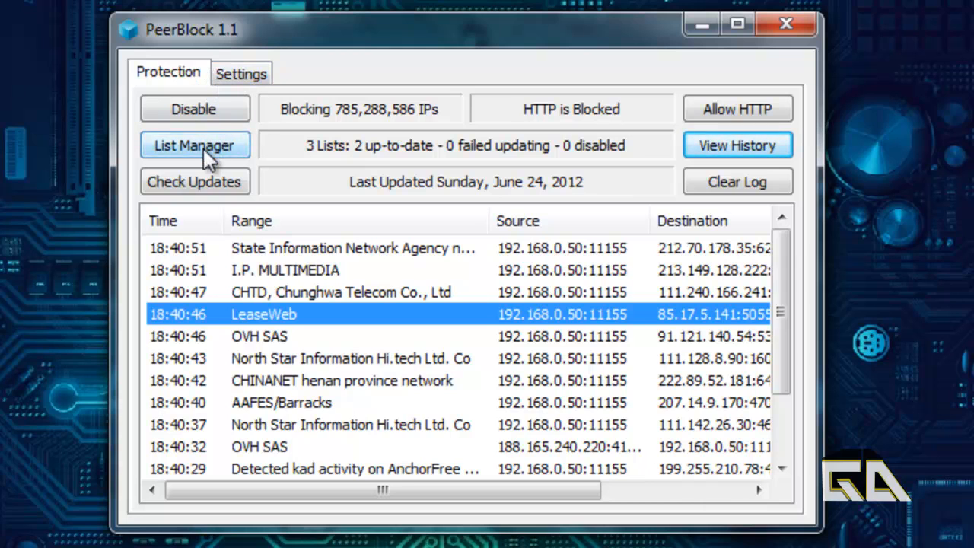
left_click(194, 144)
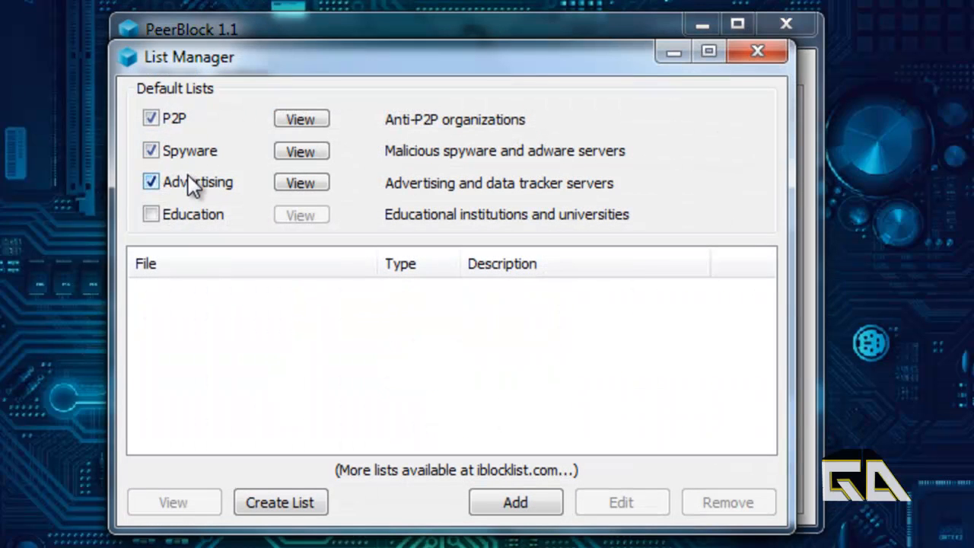
left_click(515, 502)
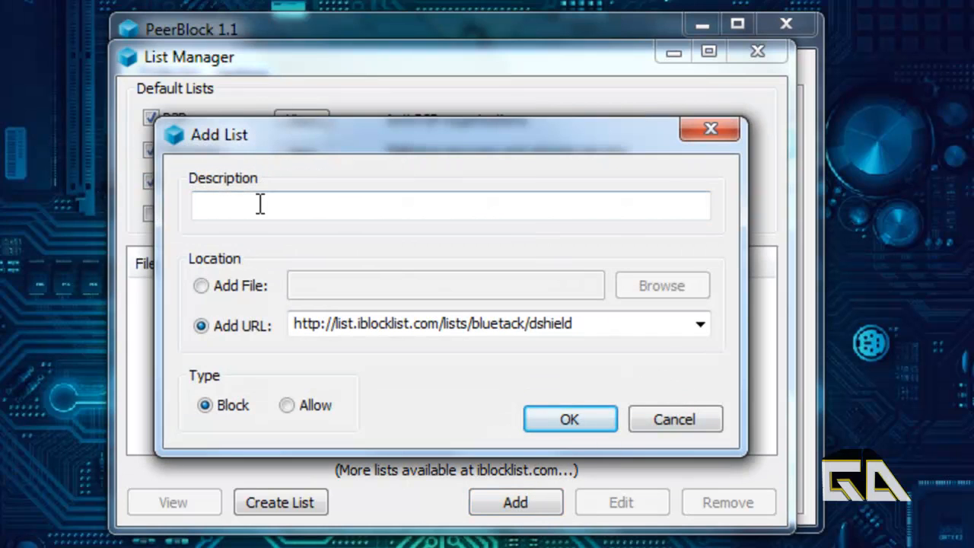
type("asoifnbdsoifnasf")
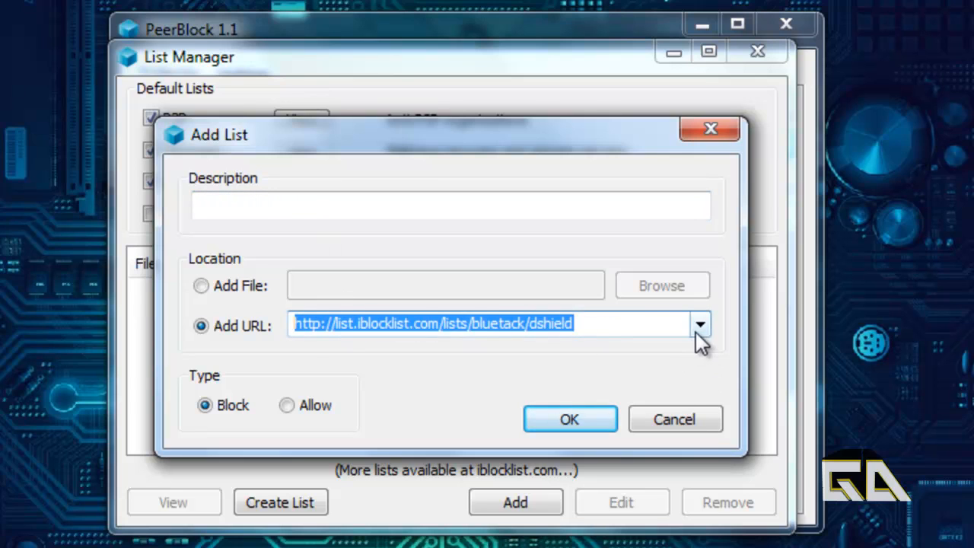
left_click(698, 324)
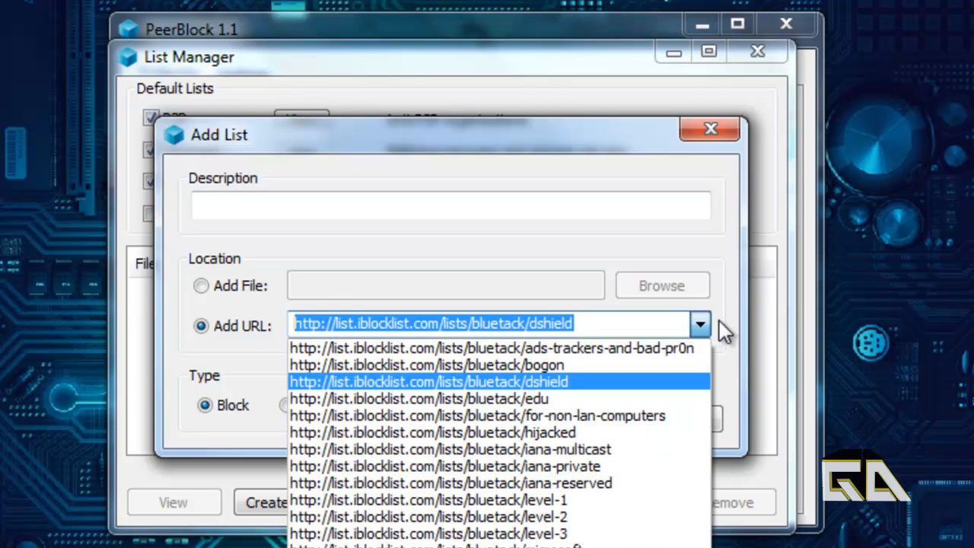
left_click(428, 381)
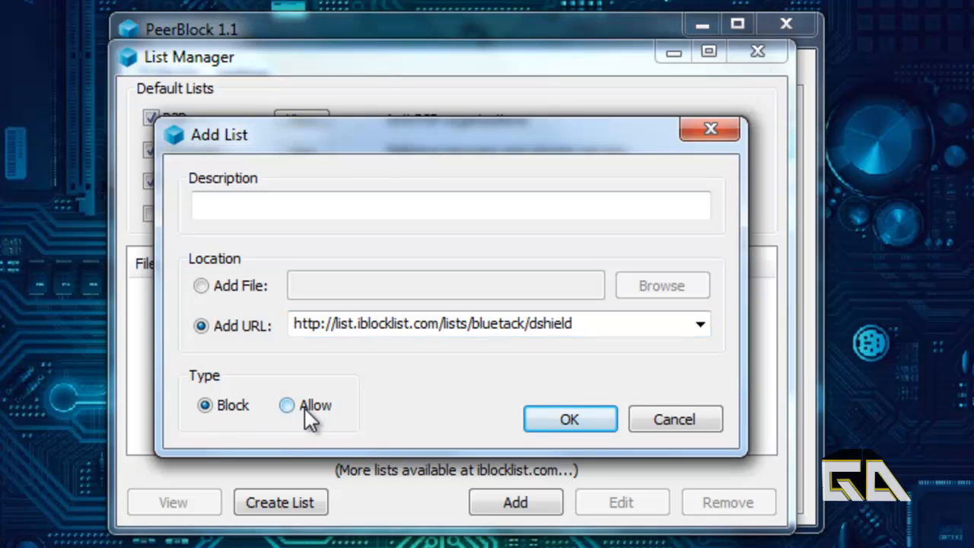
left_click(286, 404)
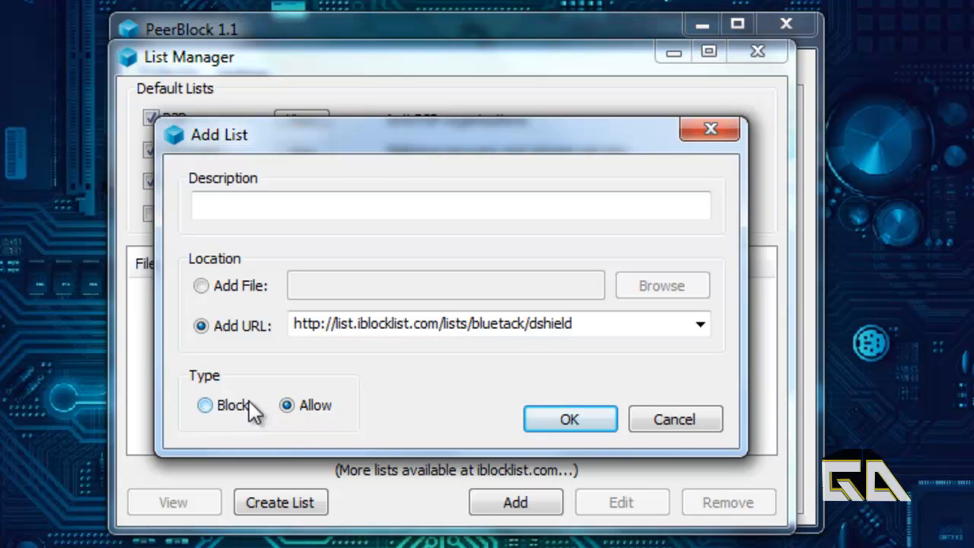
left_click(205, 405)
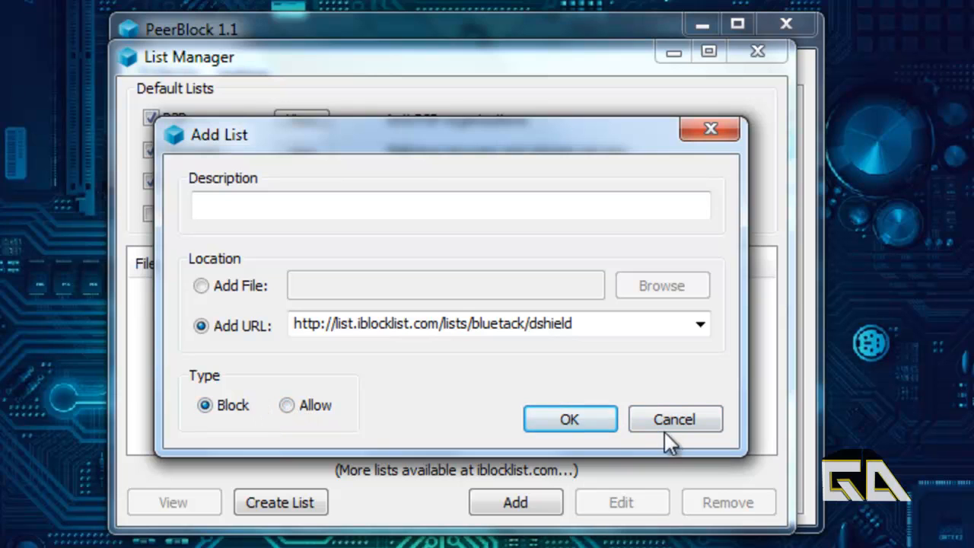
left_click(674, 418)
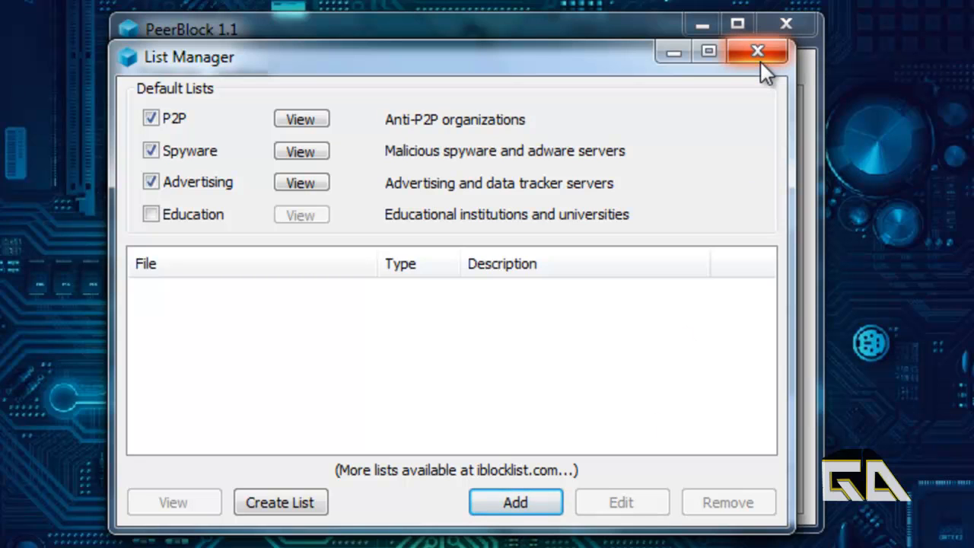
left_click(757, 51)
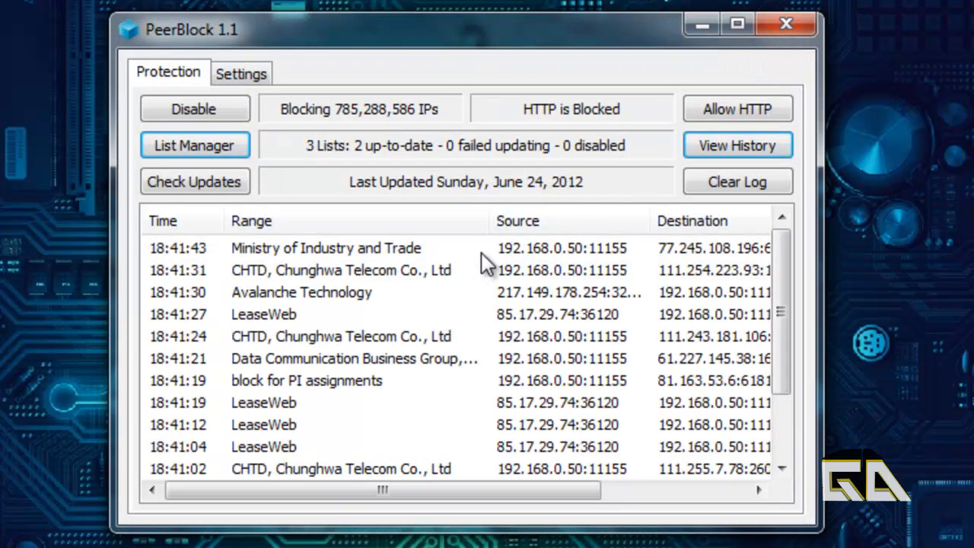